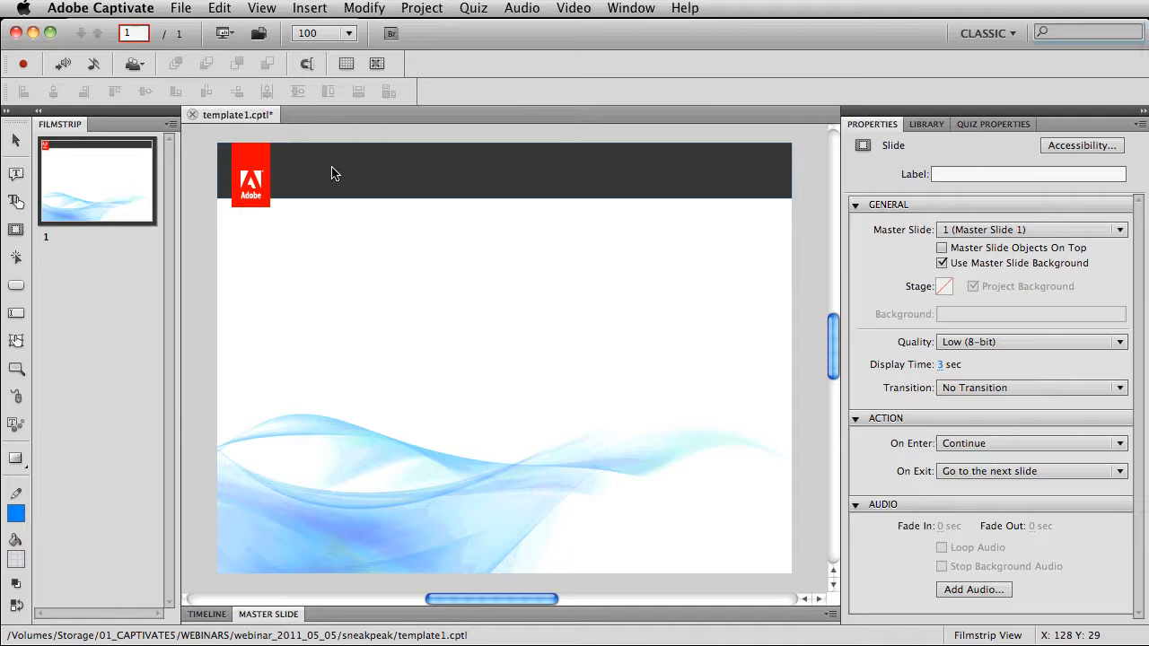
{"action": "mouse_move", "coordinate": [312, 9]}
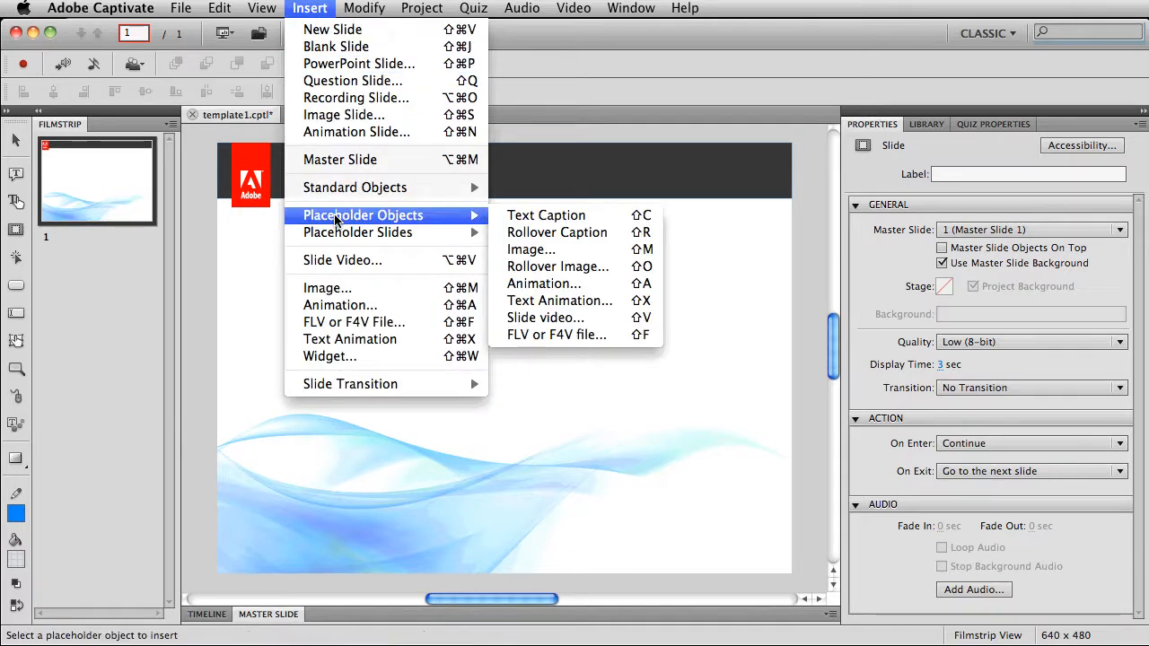
- Add image and text caption placeholders, placing the caption beside the image at the image's height
{"action": "left_click", "coordinate": [532, 250]}
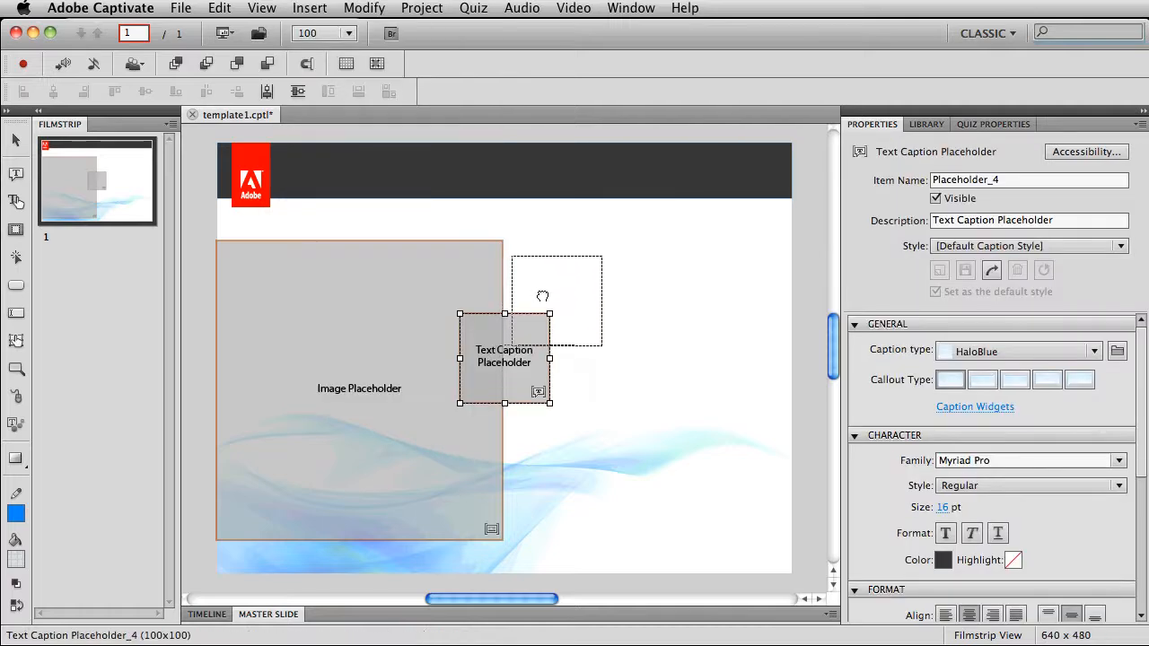
{"action": "left_click_drag", "start_coordinate": [550, 402], "coordinate": [711, 539]}
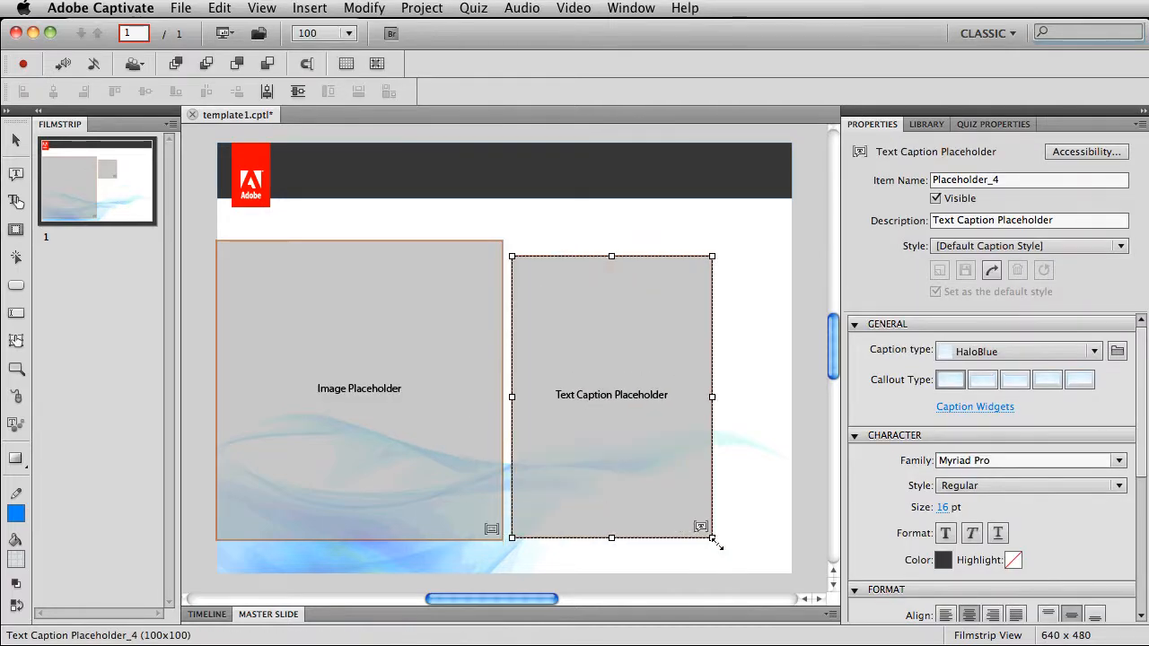
{"action": "left_click_drag", "start_coordinate": [711, 538], "coordinate": [789, 530]}
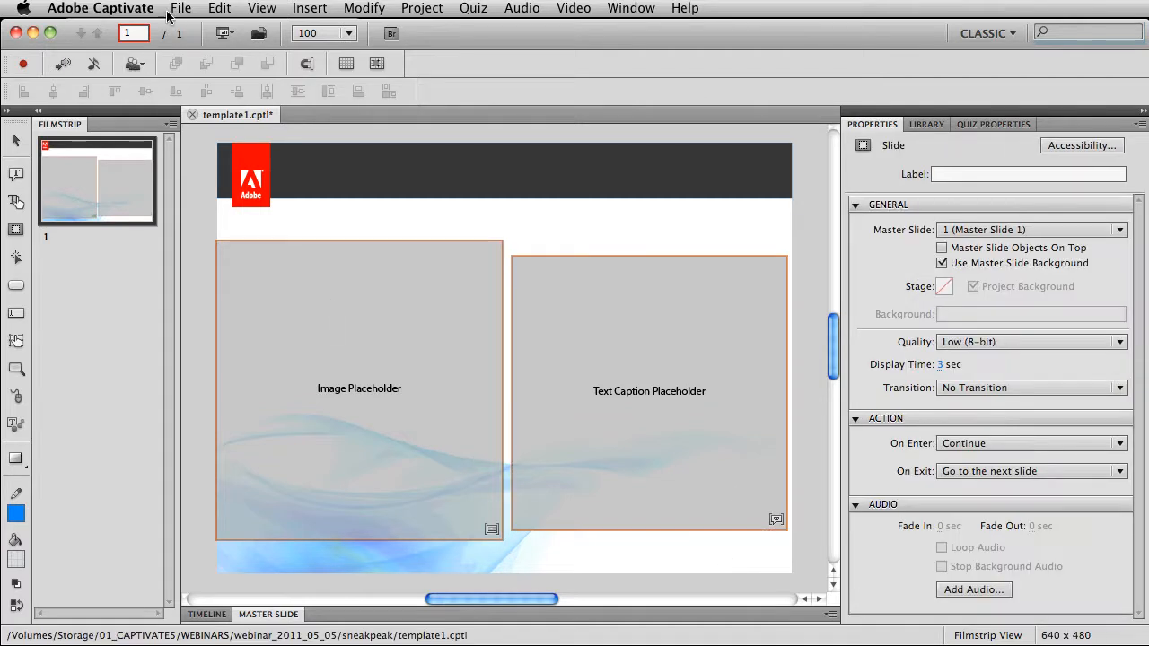
- Create a new project from the template1.cptl template via File > New Project
{"action": "left_click", "coordinate": [179, 7]}
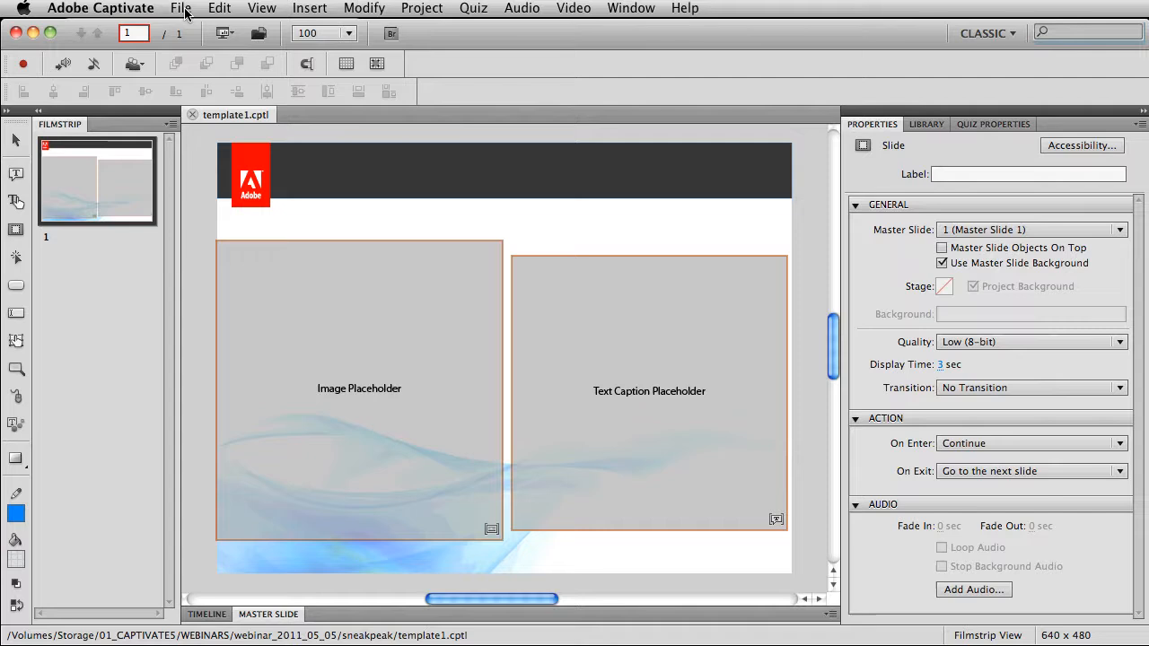
{"action": "left_click", "coordinate": [180, 7]}
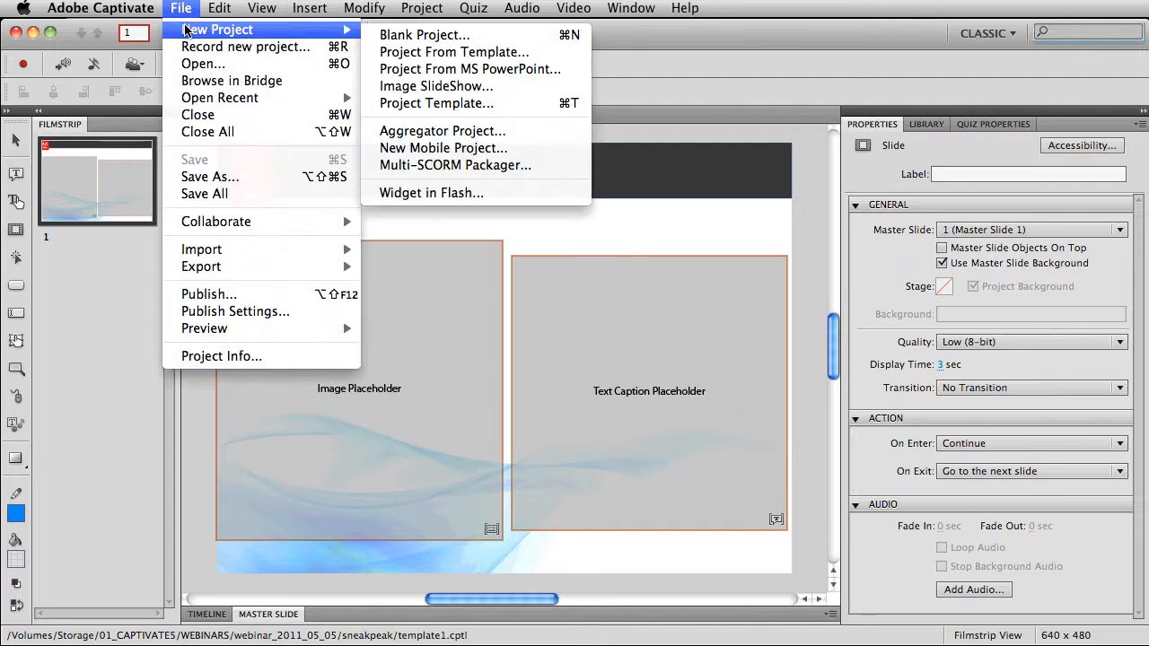
{"action": "mouse_move", "coordinate": [470, 68]}
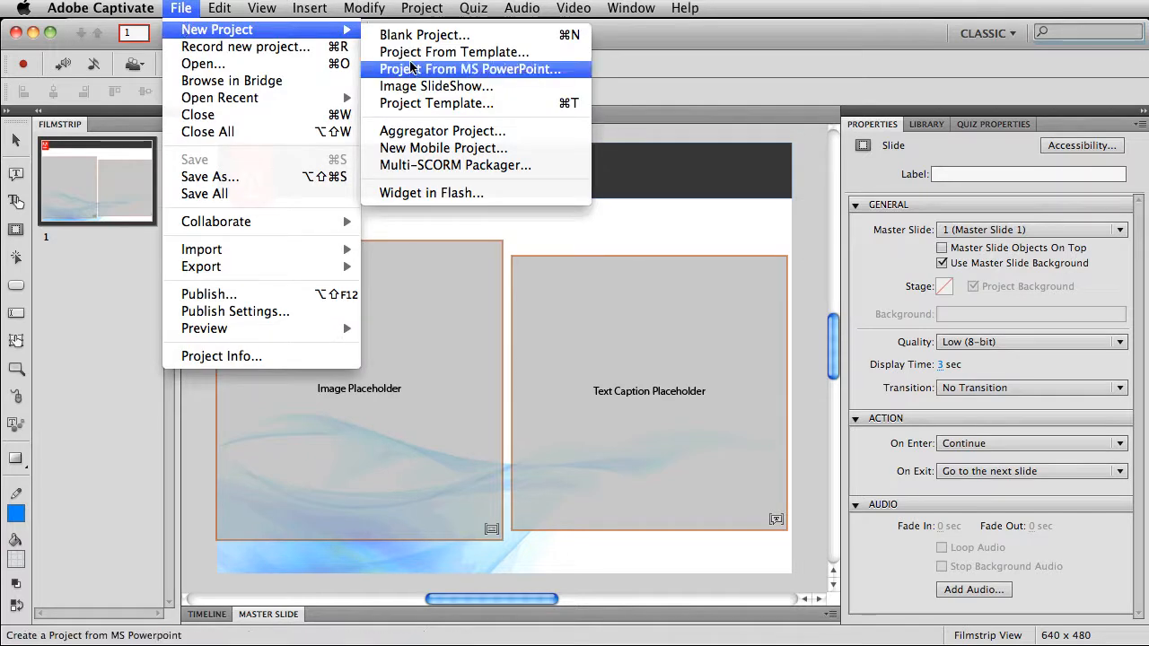
{"action": "left_click", "coordinate": [453, 52]}
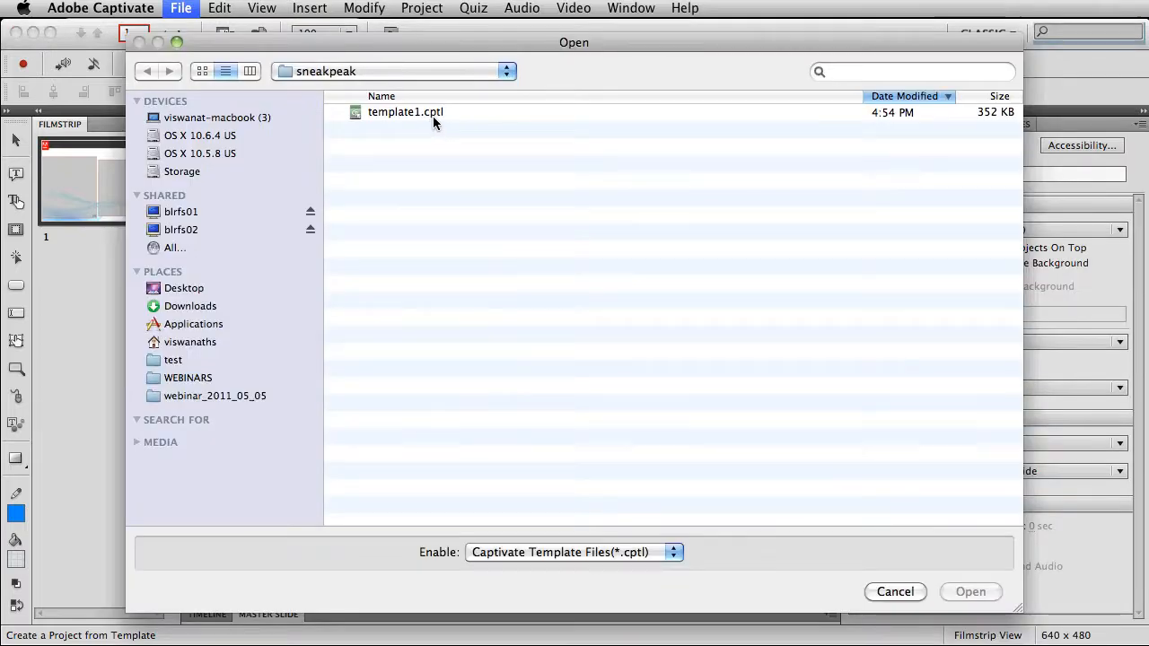
{"action": "left_click", "coordinate": [406, 111]}
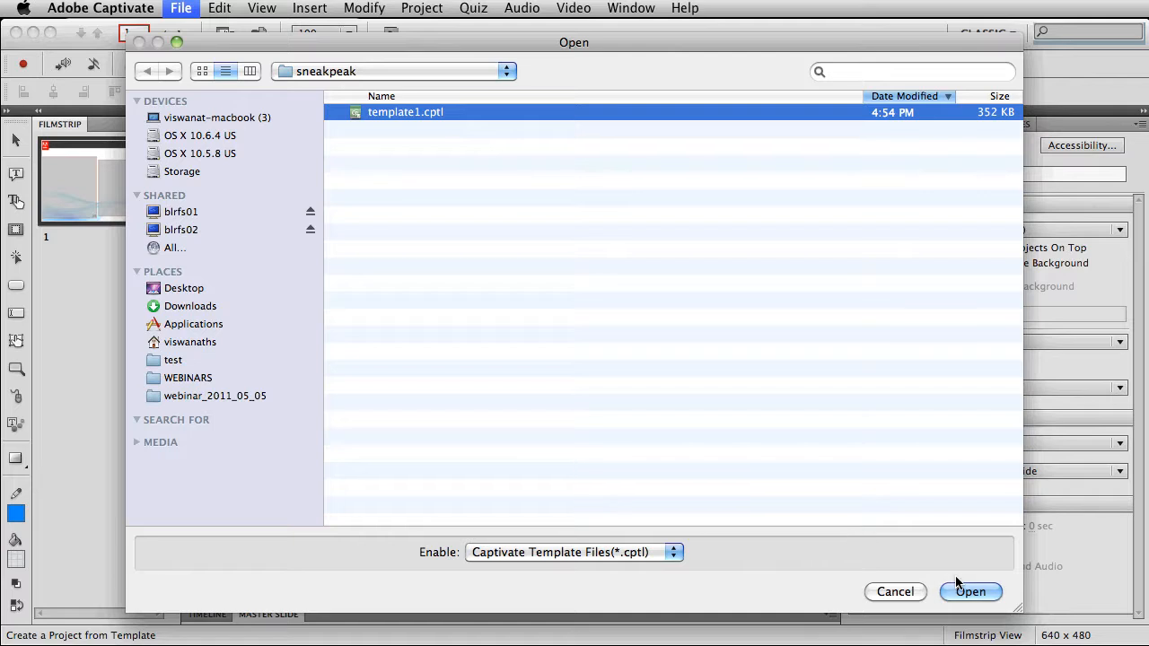
{"action": "left_click", "coordinate": [969, 592]}
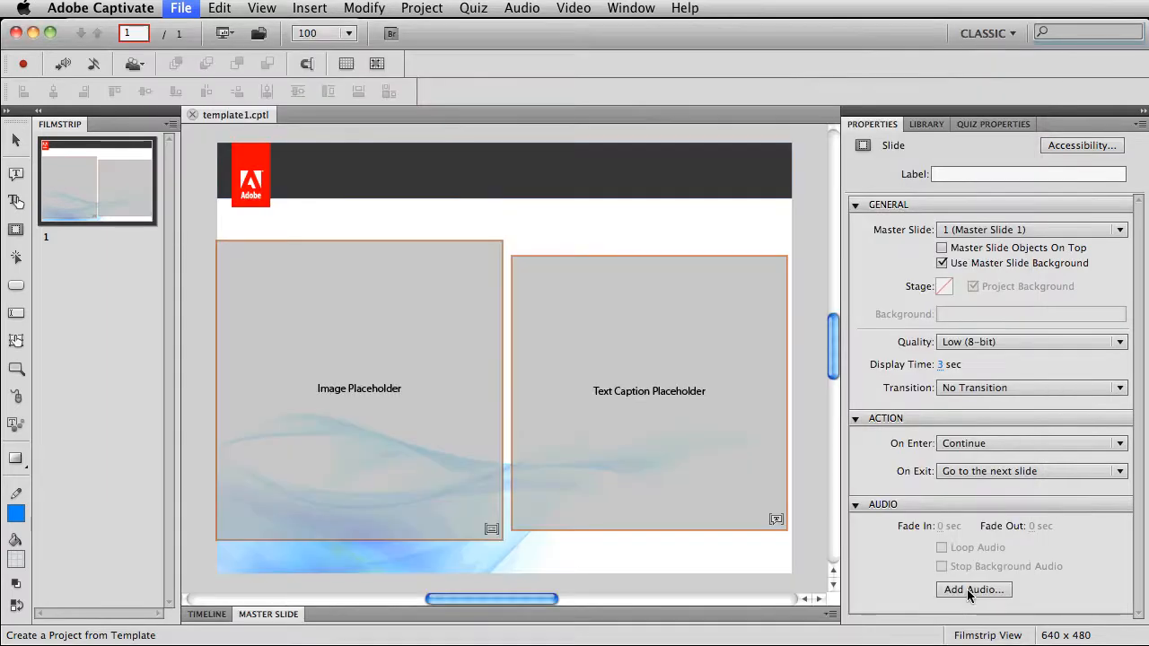
{"action": "mouse_move", "coordinate": [607, 318]}
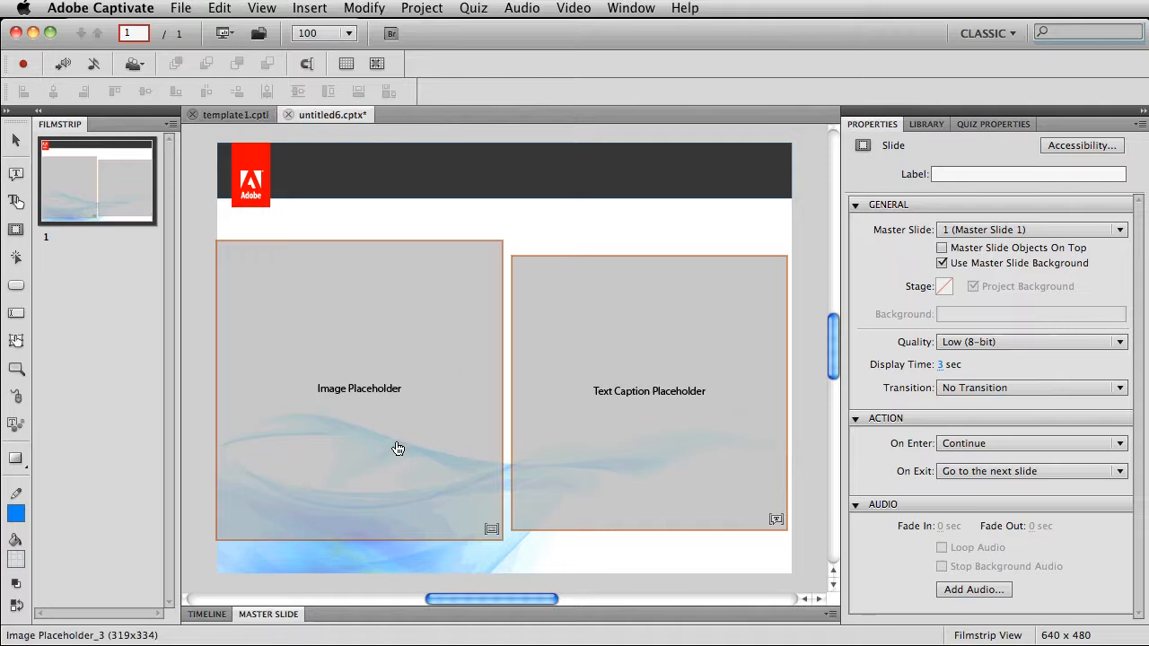
{"action": "mouse_move", "coordinate": [401, 388]}
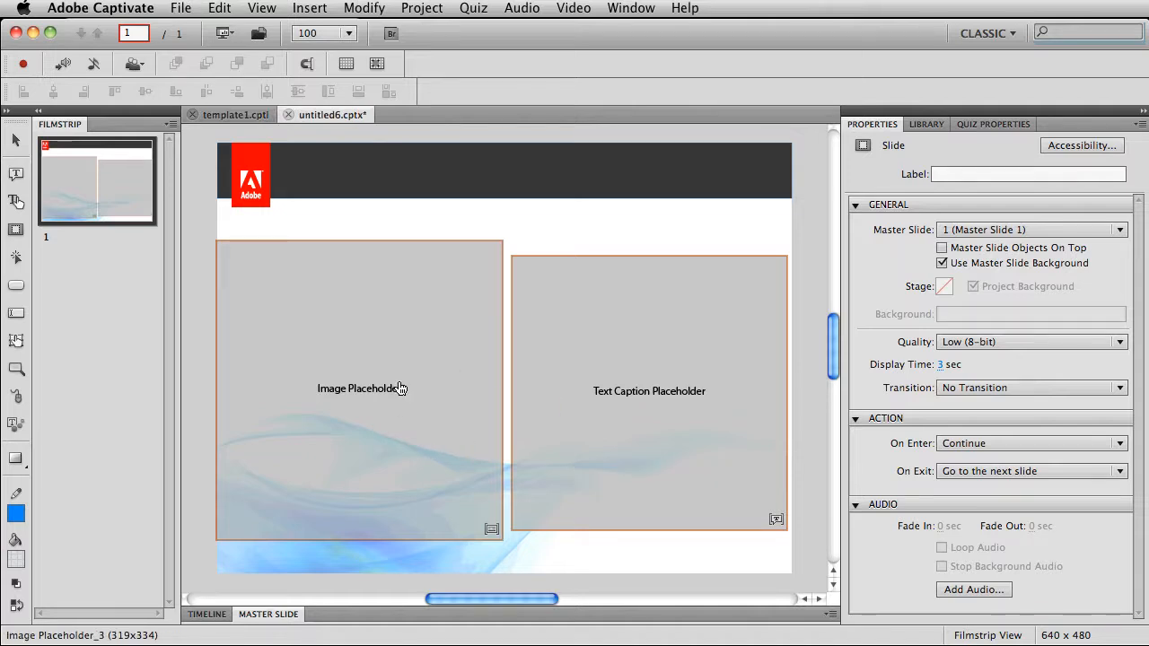
- Import device.jpg from disk into the left image placeholder
{"action": "double_click", "coordinate": [359, 388]}
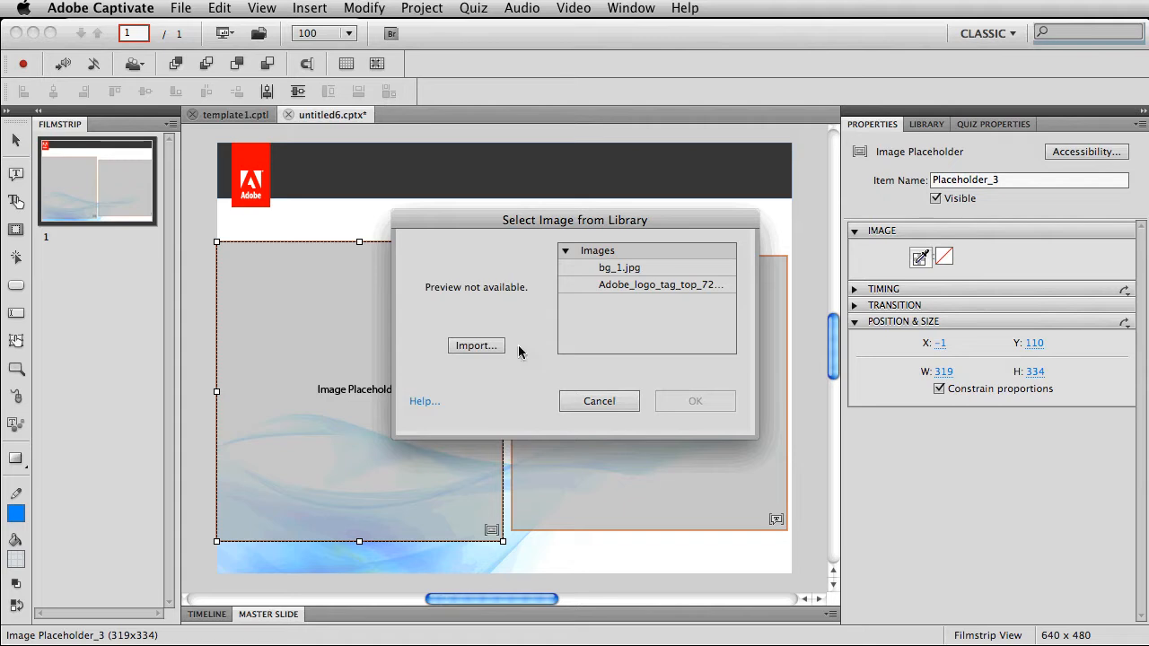
{"action": "mouse_move", "coordinate": [489, 347]}
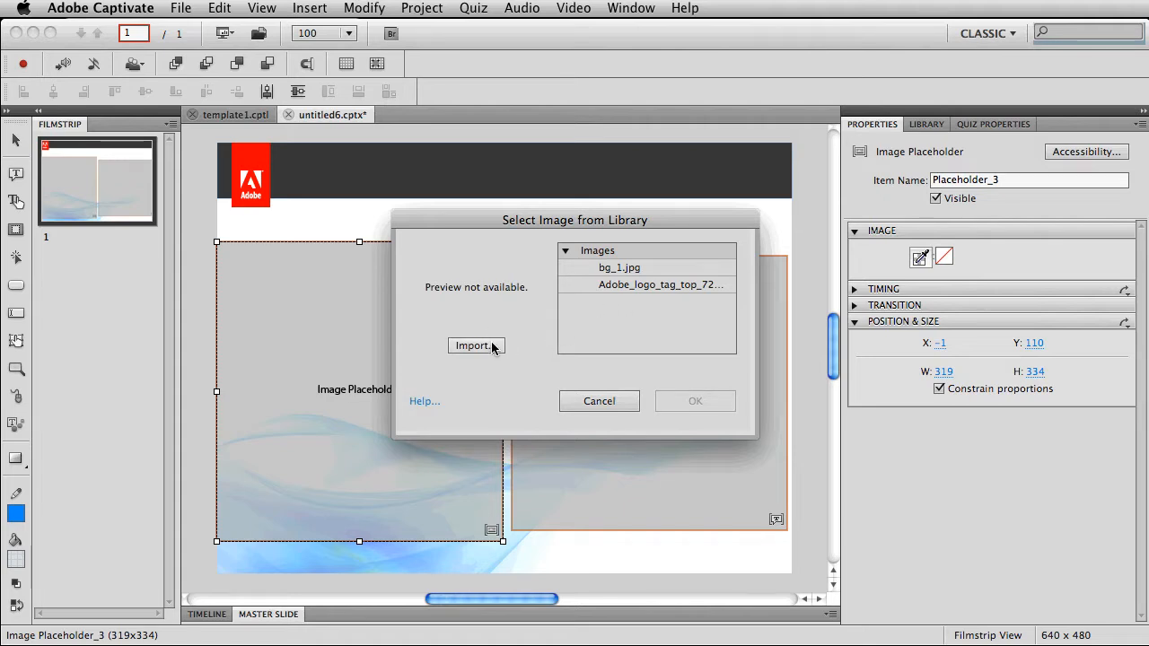
{"action": "left_click", "coordinate": [475, 345]}
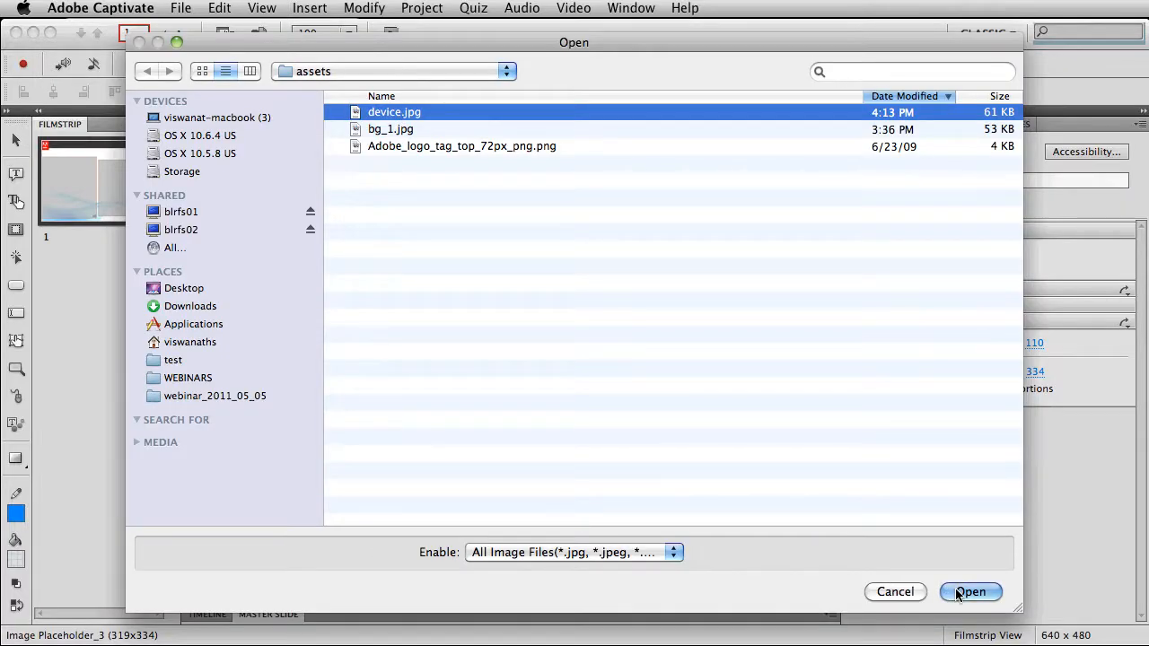
{"action": "left_click", "coordinate": [969, 592]}
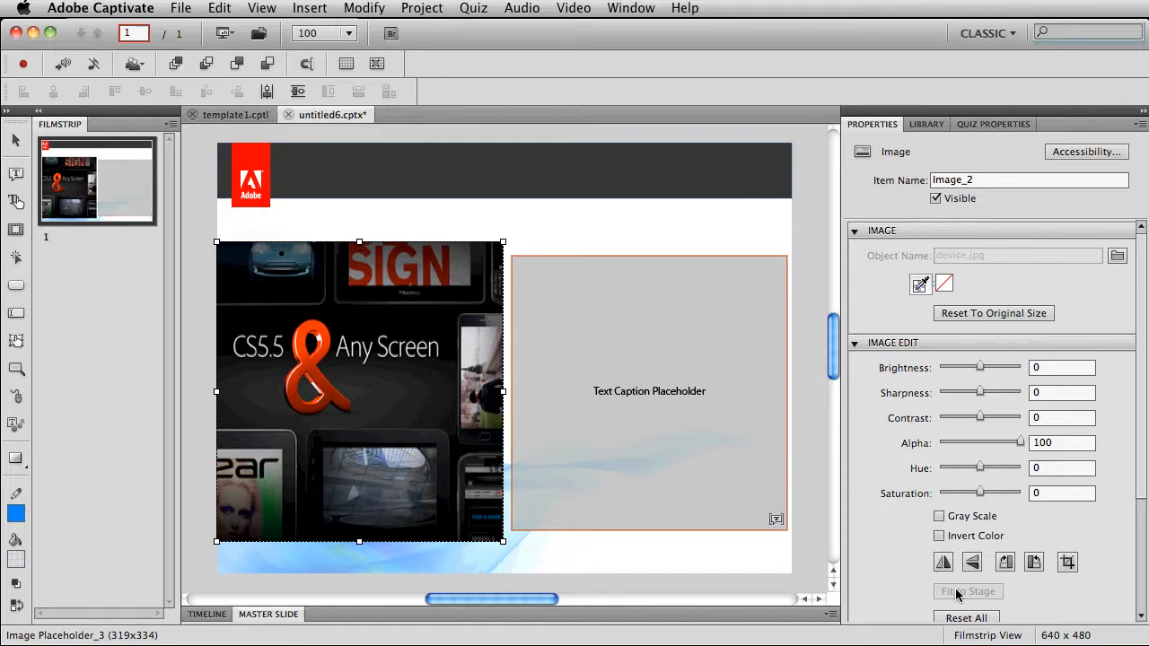
{"action": "mouse_move", "coordinate": [409, 420]}
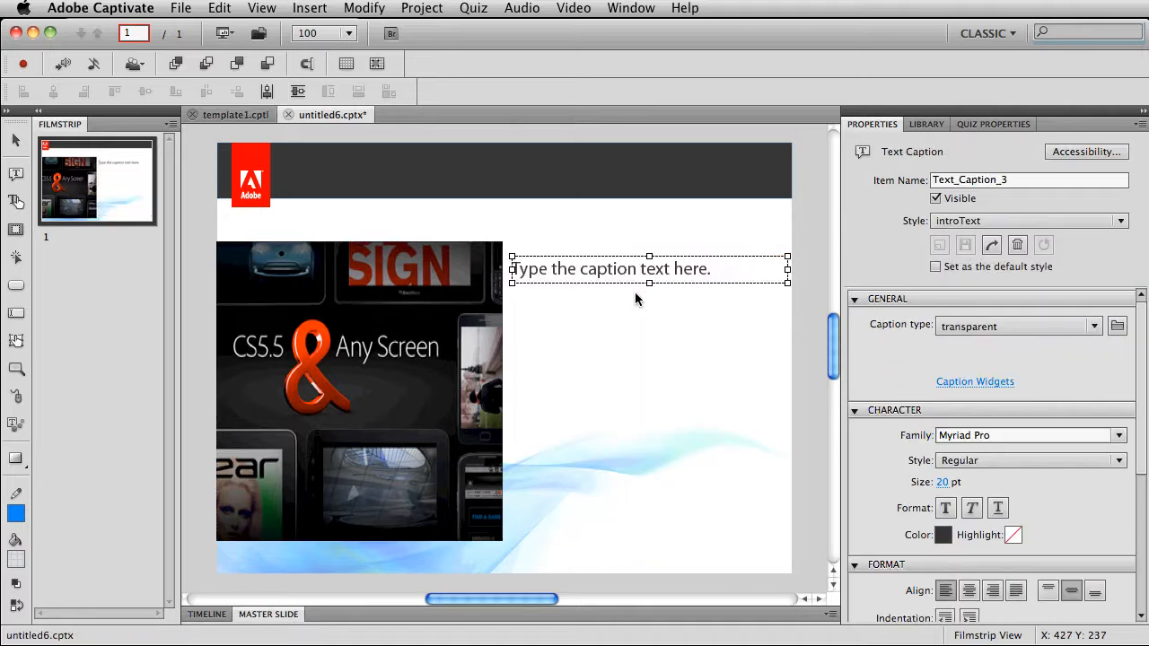
{"action": "mouse_move", "coordinate": [632, 298]}
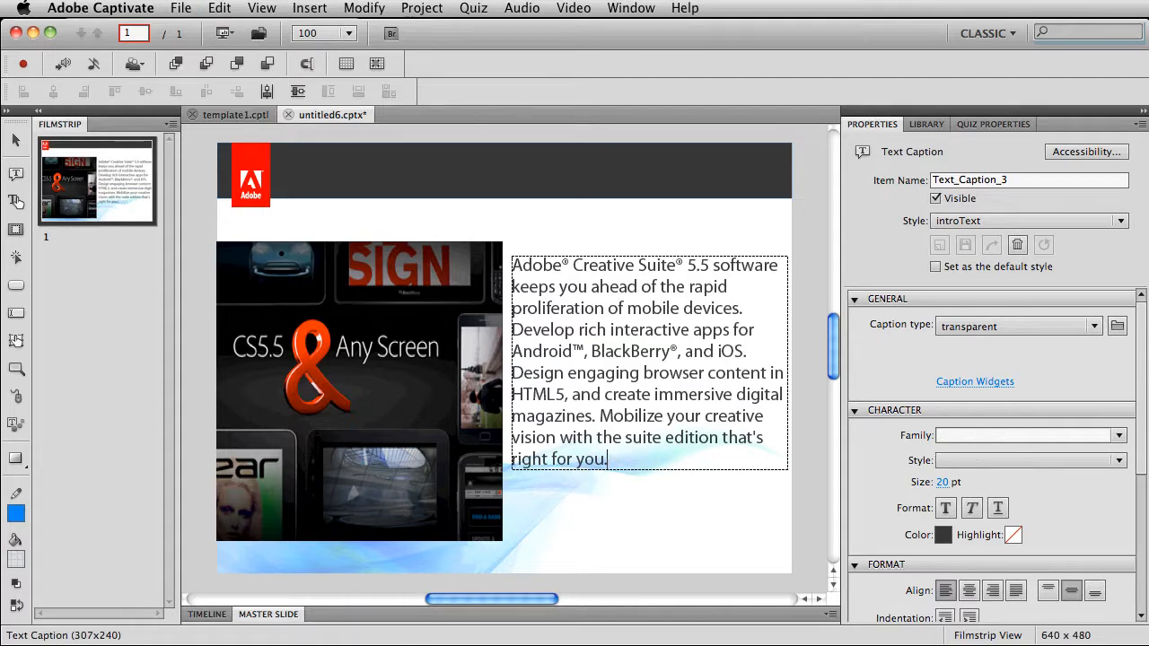
- Enter the Creative Suite 5.5 mobile devices and digital magazines paragraph in the caption
{"action": "left_click", "coordinate": [637, 521]}
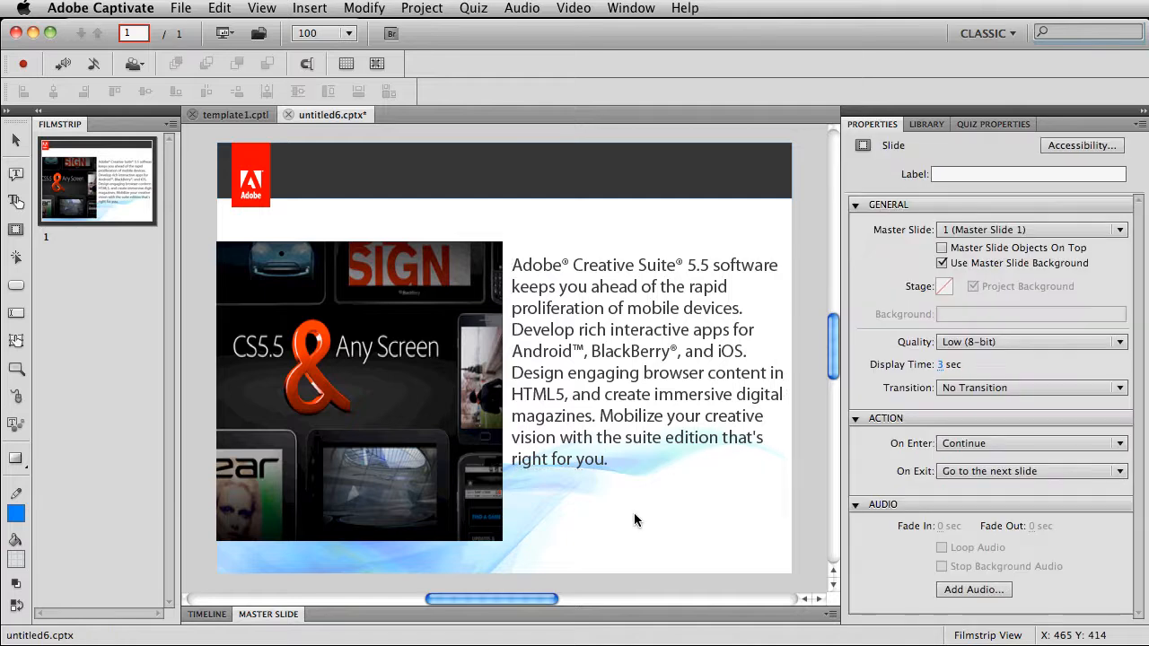